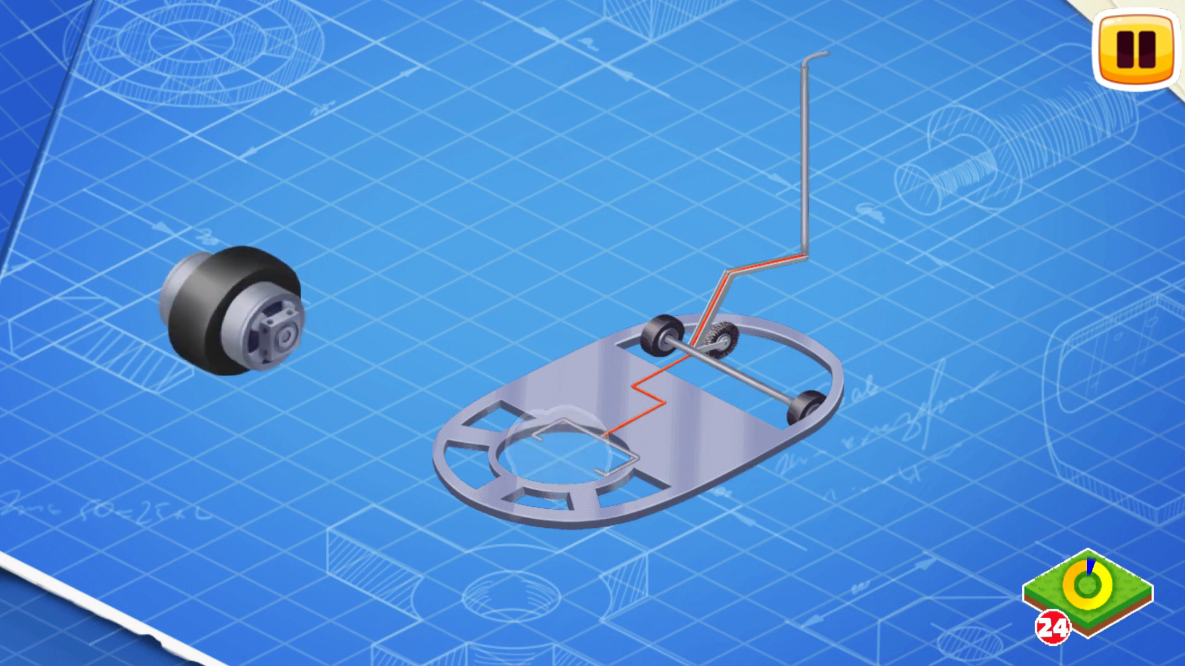
- Fit the black drive wheel into the chassis opening and attach the red springs
{"action": "left_click_drag", "start_coordinate": [223, 325], "coordinate": [563, 442]}
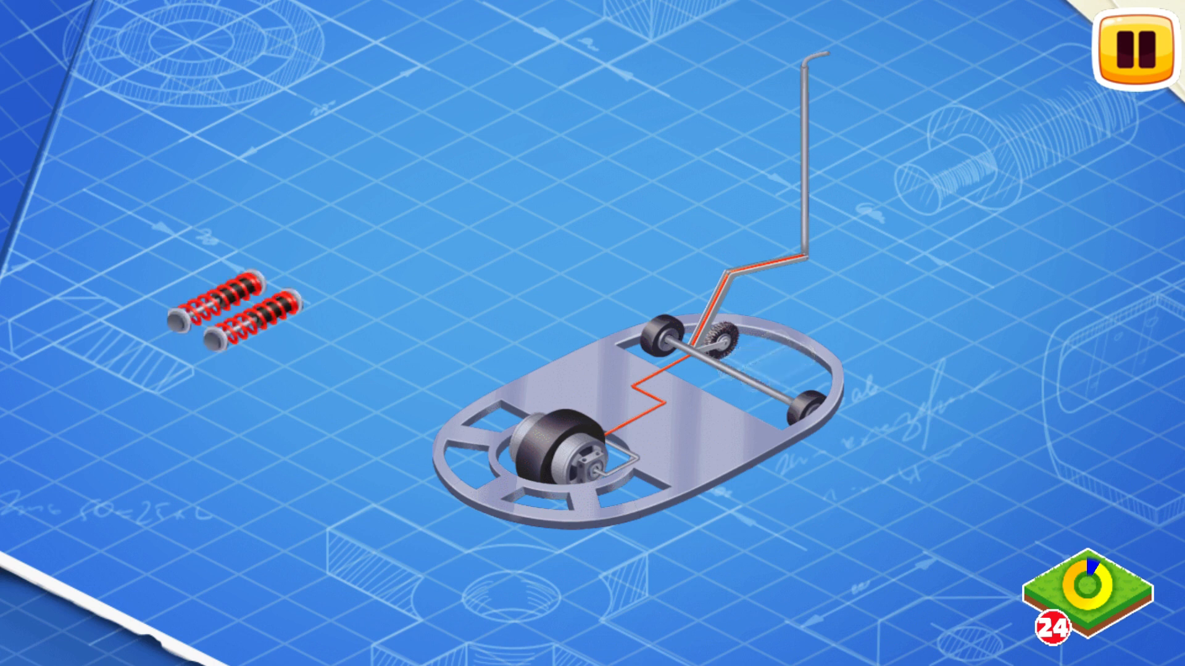
{"action": "left_click_drag", "start_coordinate": [242, 314], "coordinate": [770, 348]}
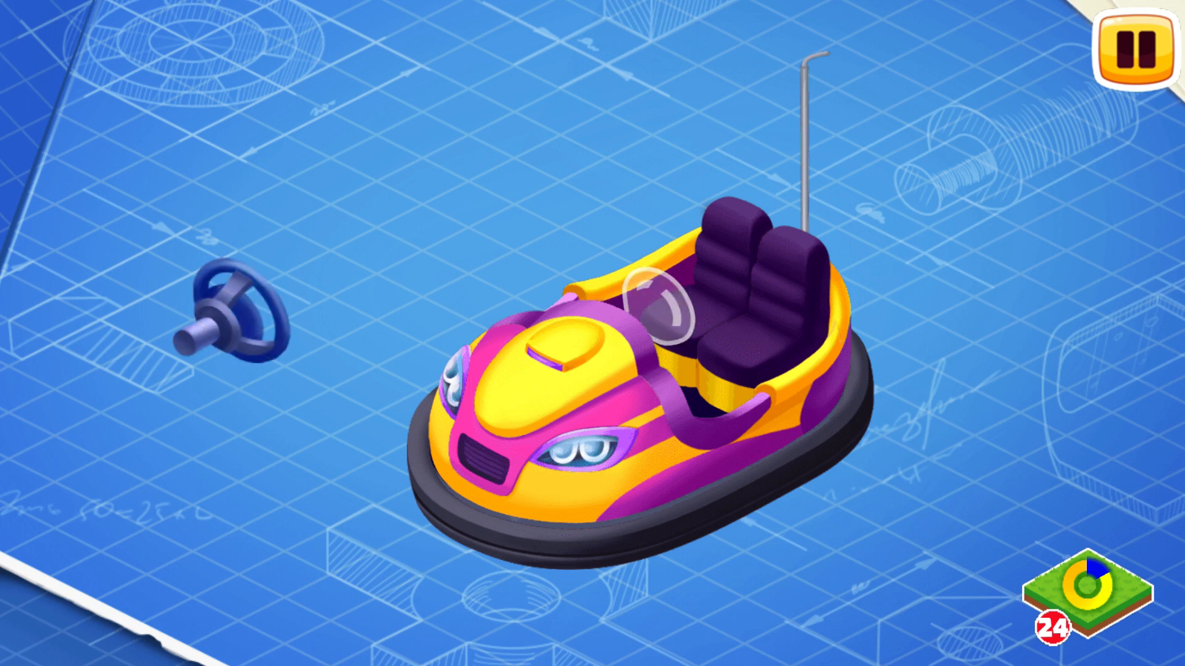
- Mount the blue steering wheel in front of the purple seats
{"action": "left_click_drag", "start_coordinate": [234, 310], "coordinate": [657, 287]}
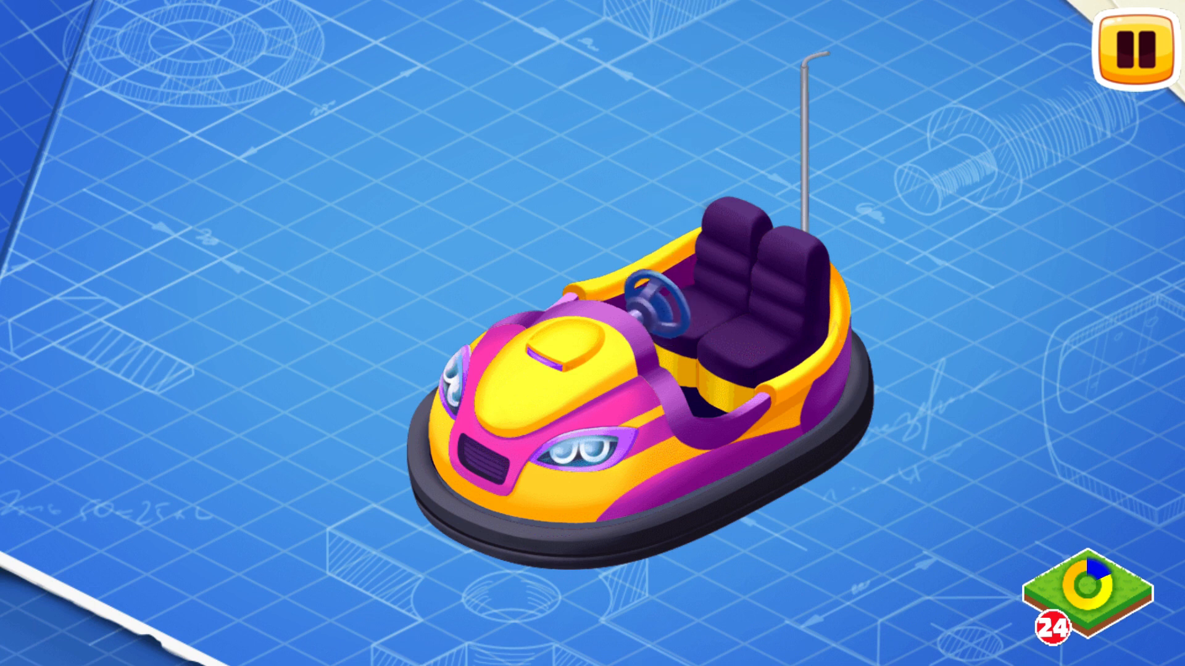